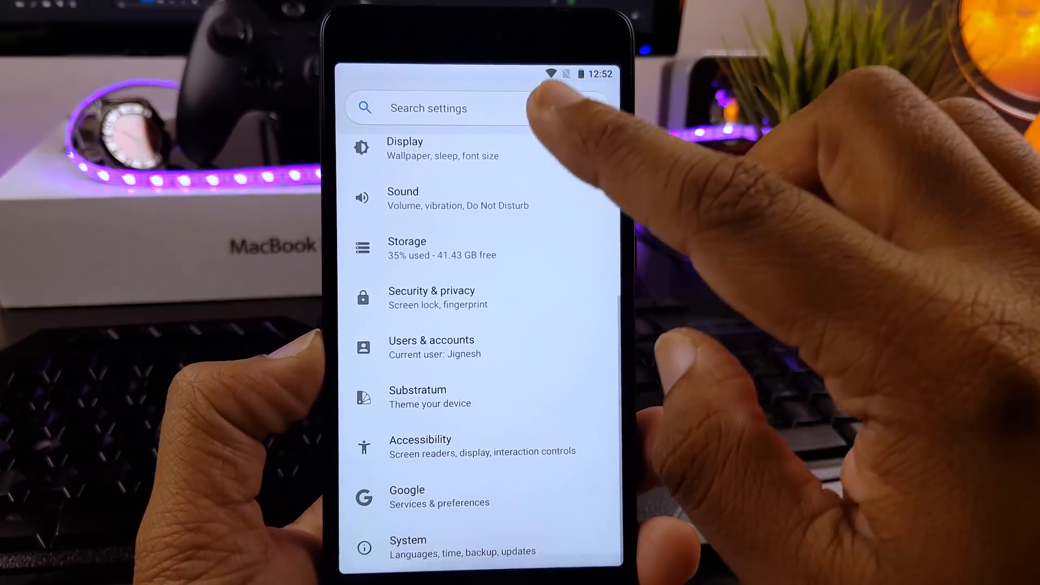
Scroll the Settings list to reach the Havoc Settings entry.
scroll("up", 3)
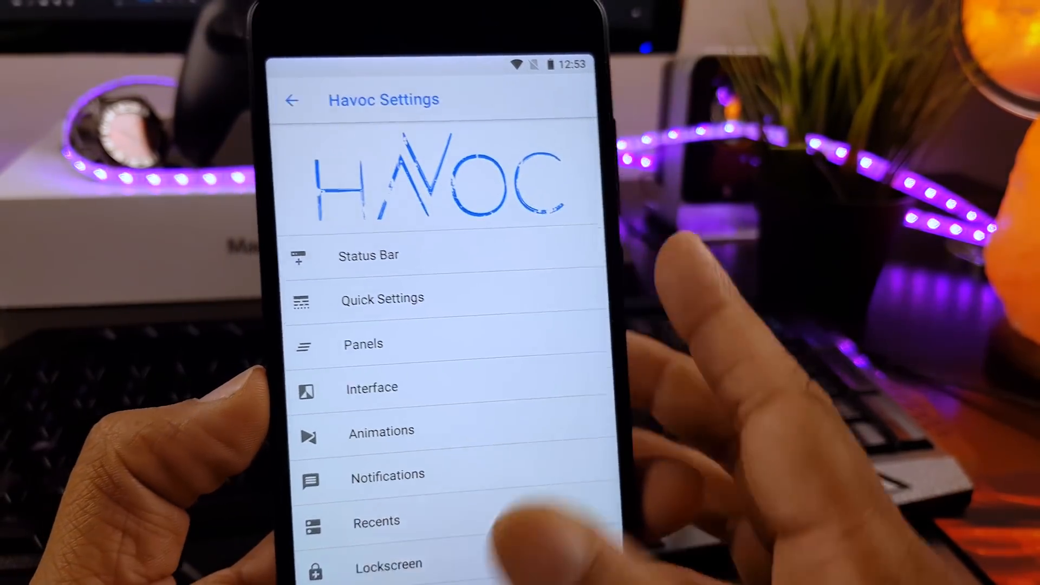
left_click(368, 255)
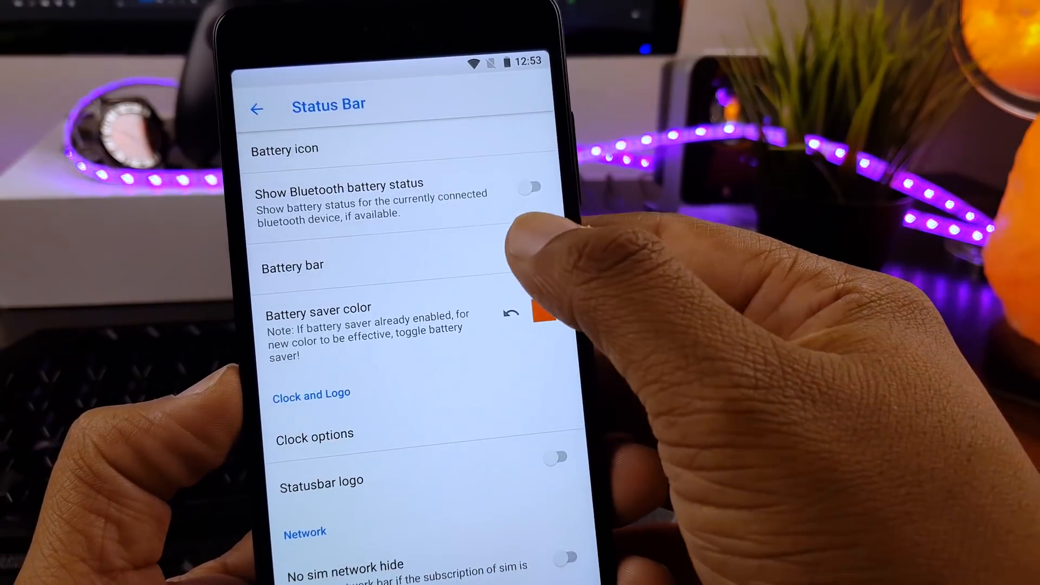
left_click(258, 109)
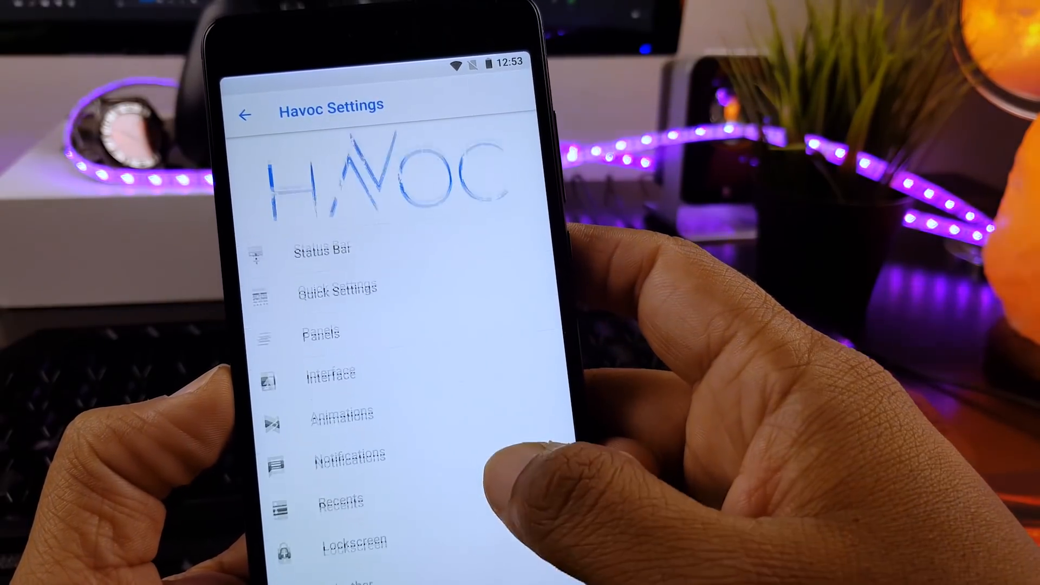
left_click(337, 288)
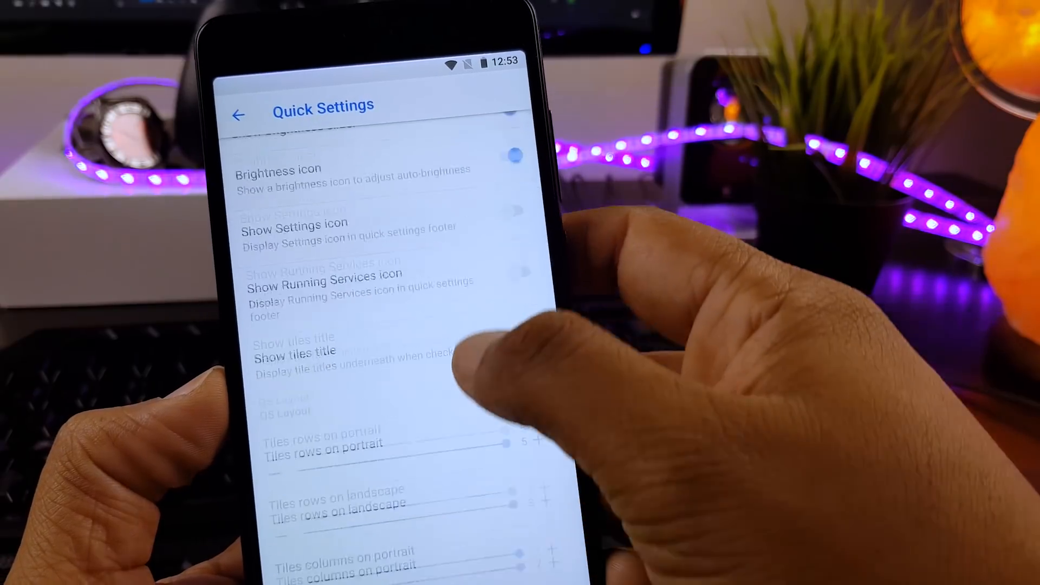
left_click(242, 115)
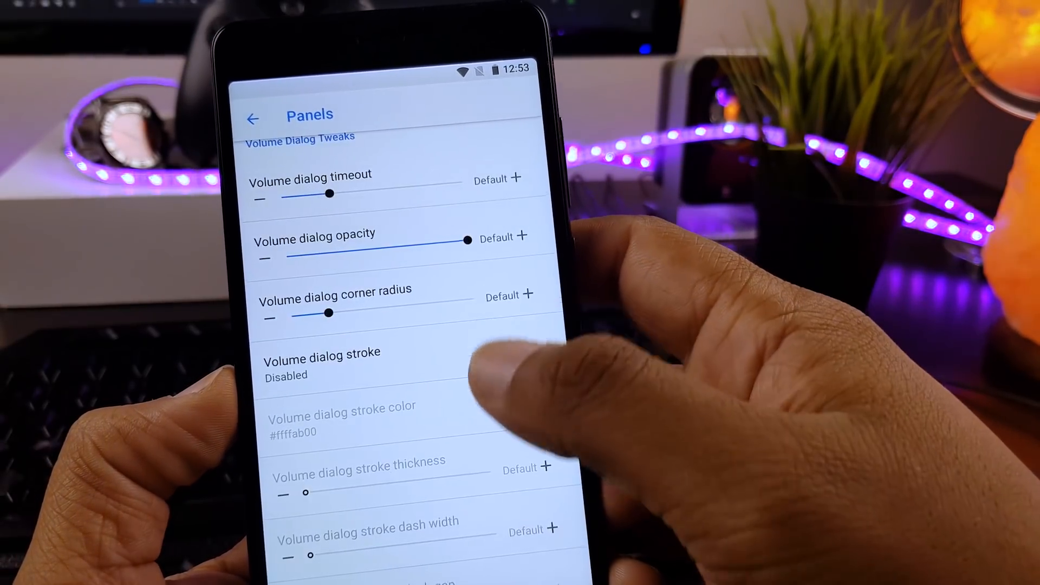
left_click(253, 118)
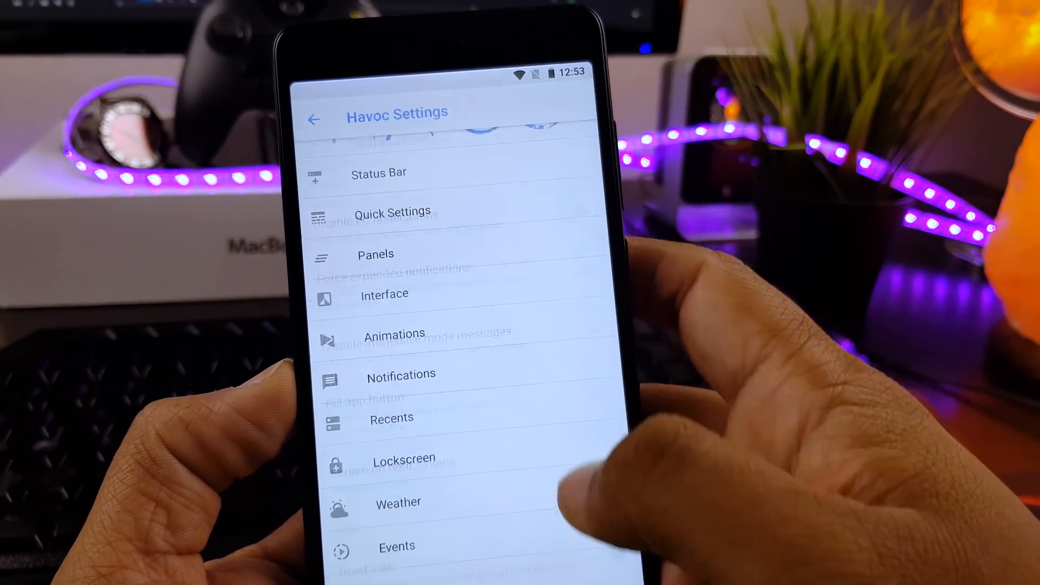
left_click(394, 334)
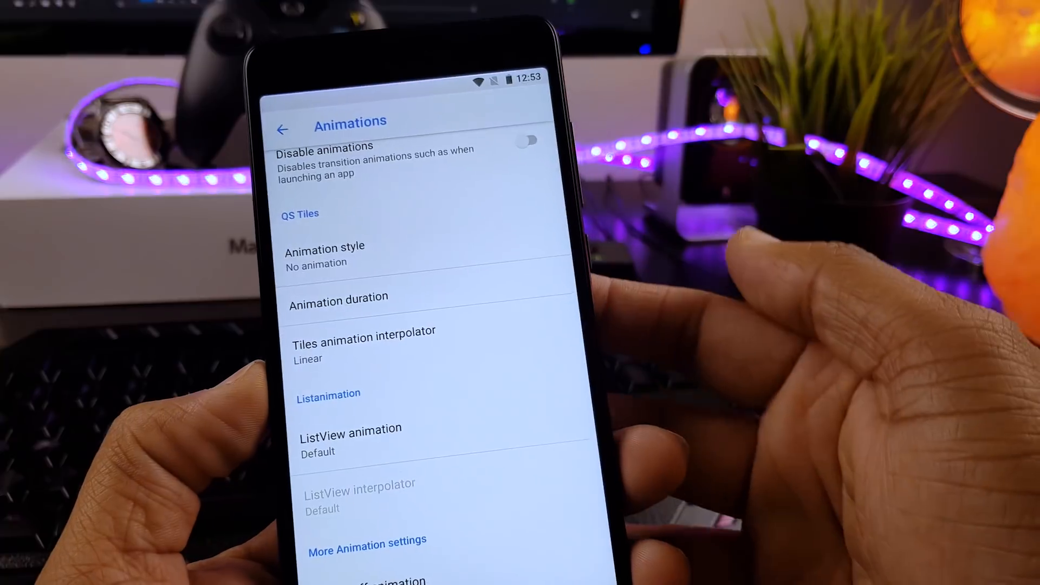
left_click(281, 127)
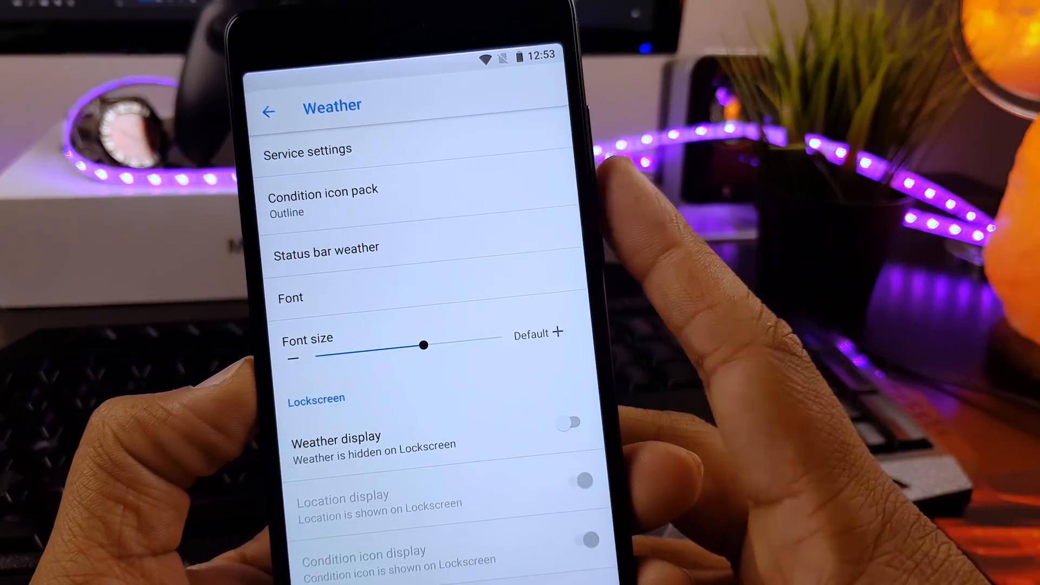
left_click(270, 111)
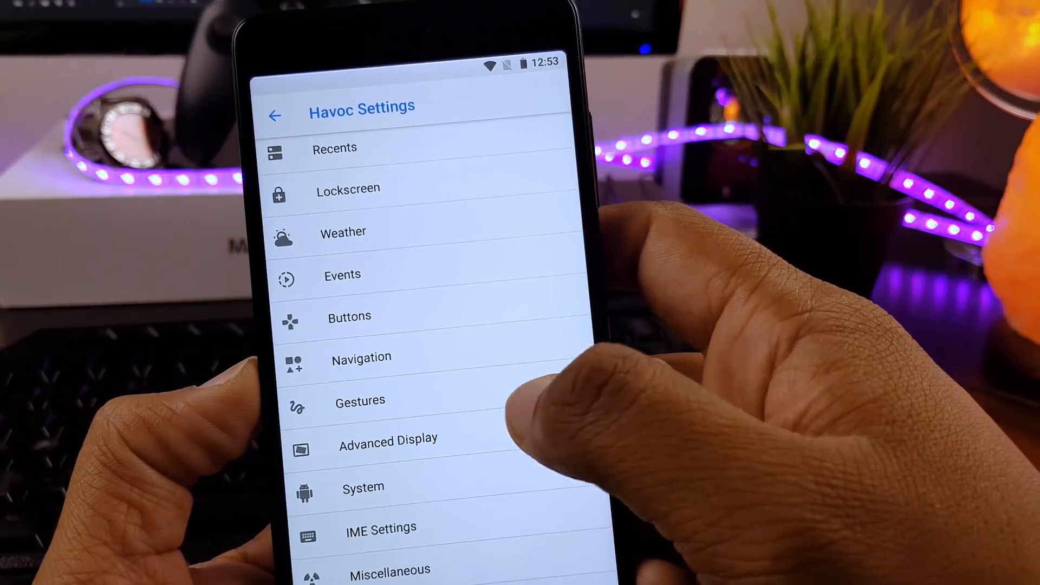
left_click(388, 438)
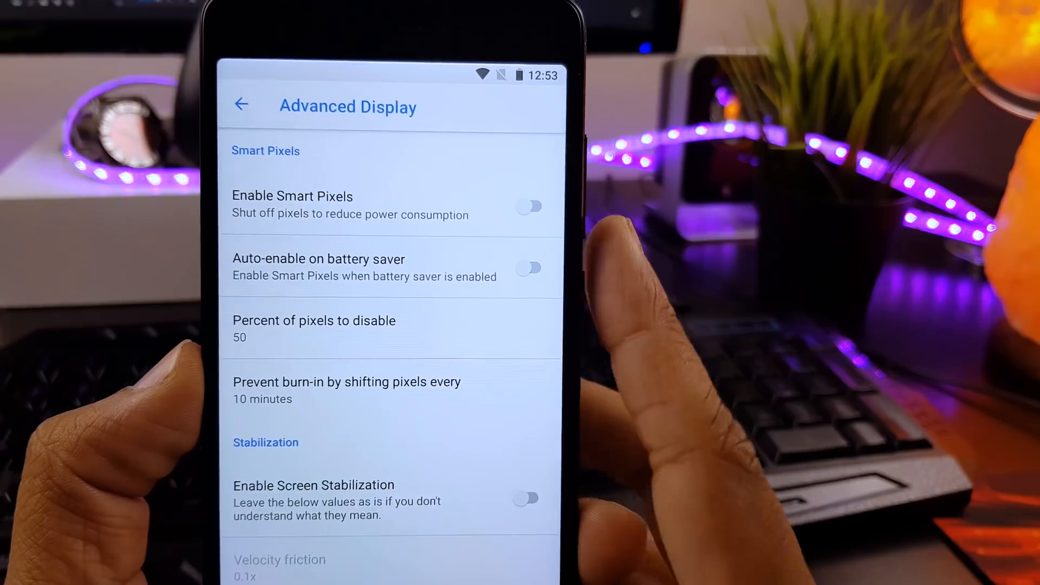
left_click(313, 329)
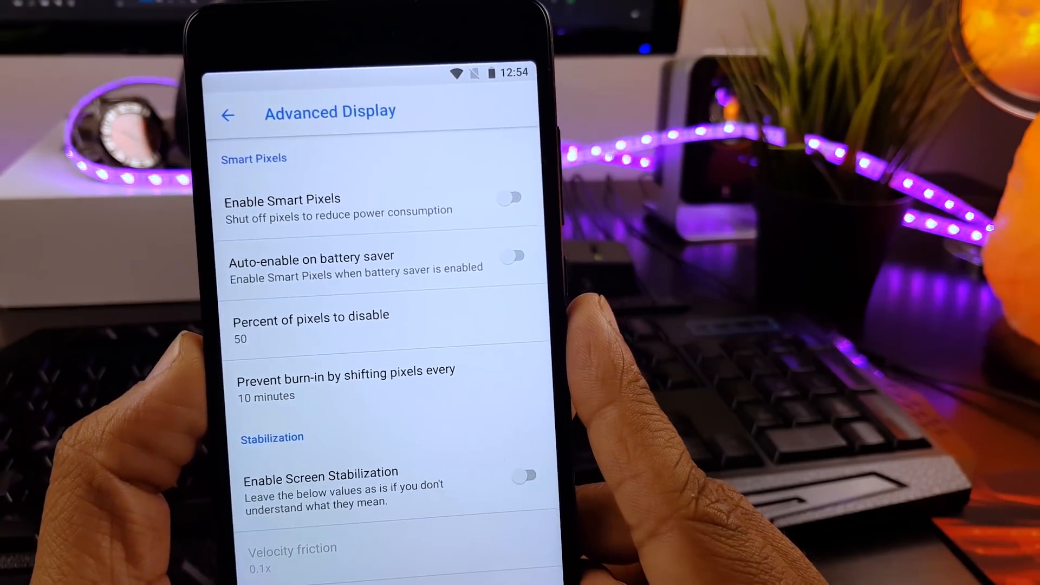
left_click(228, 115)
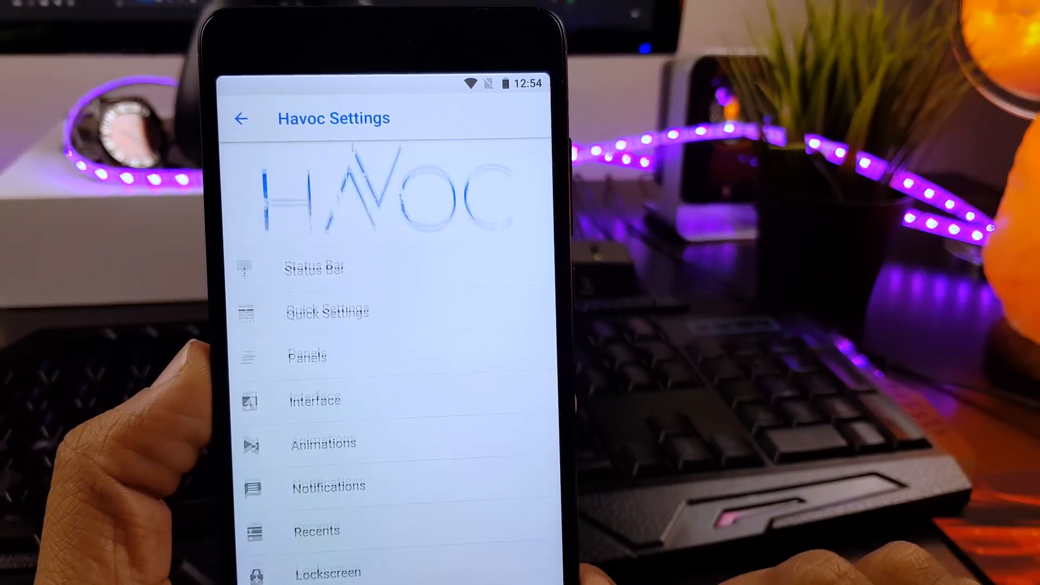
Pull the notification shade down and up to view the quick settings tile edit grid.
scroll("up", 3)
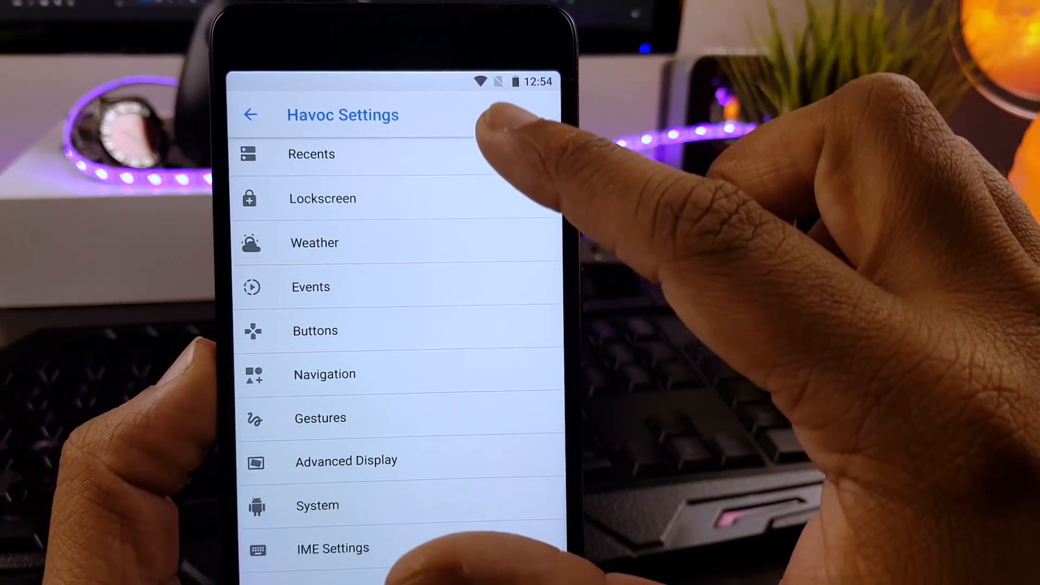
scroll("down", 3)
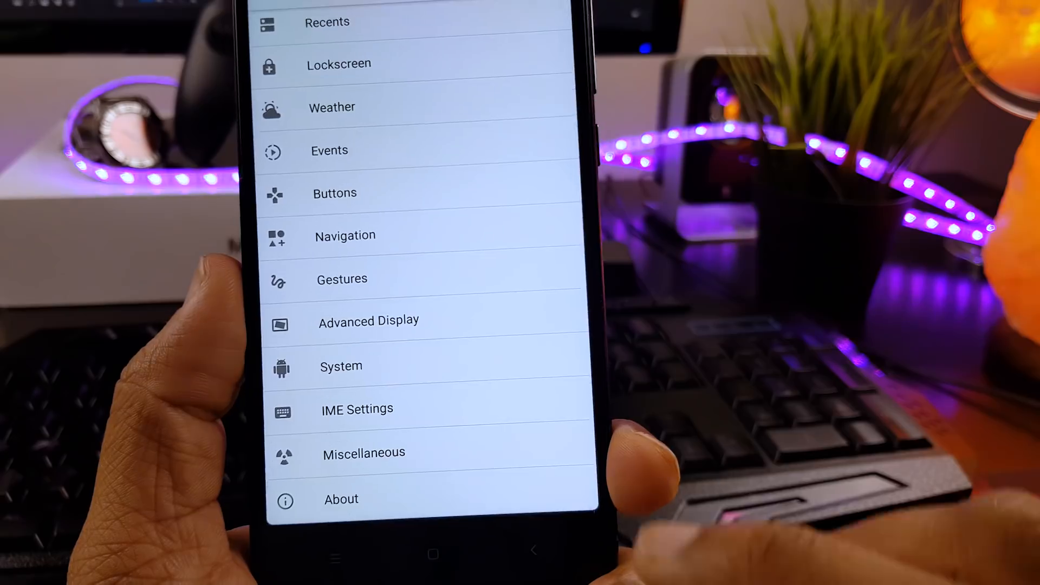
scroll("down", 3)
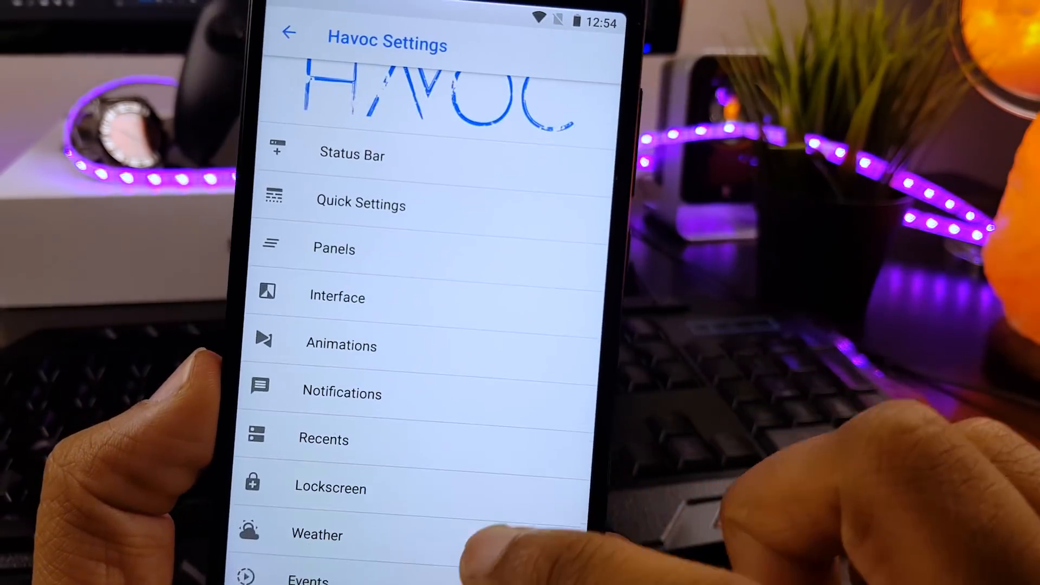
scroll("up", 3)
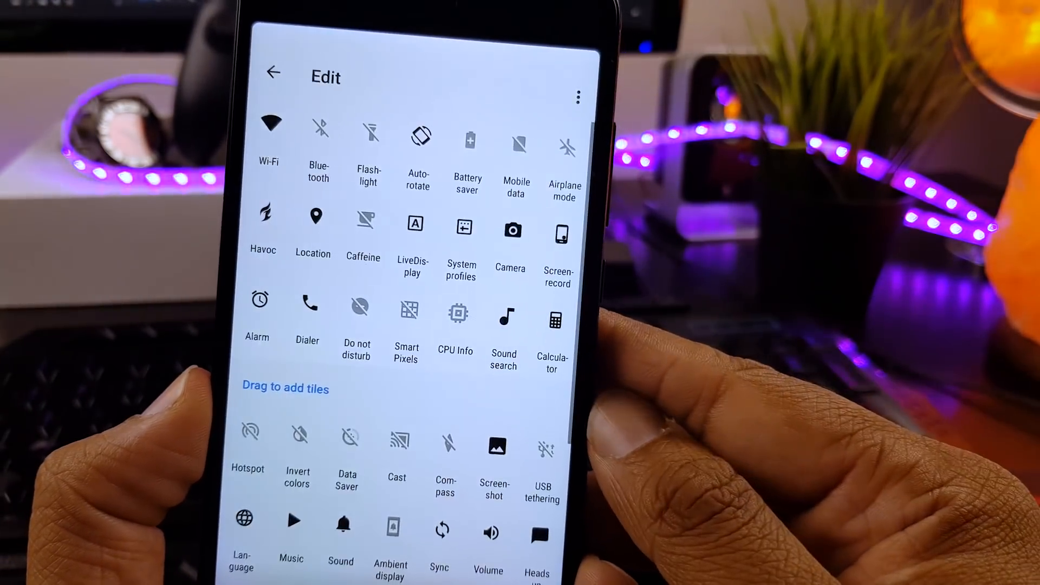
scroll("down", 3)
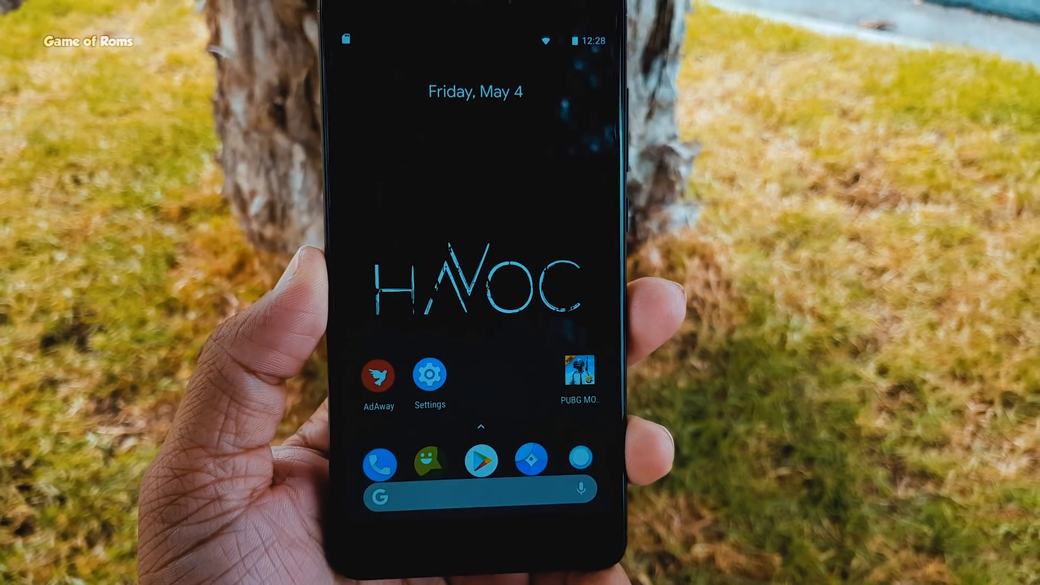
Open System, then About phone showing Redmi Note 4 on Android 8.1.0.
left_click(430, 373)
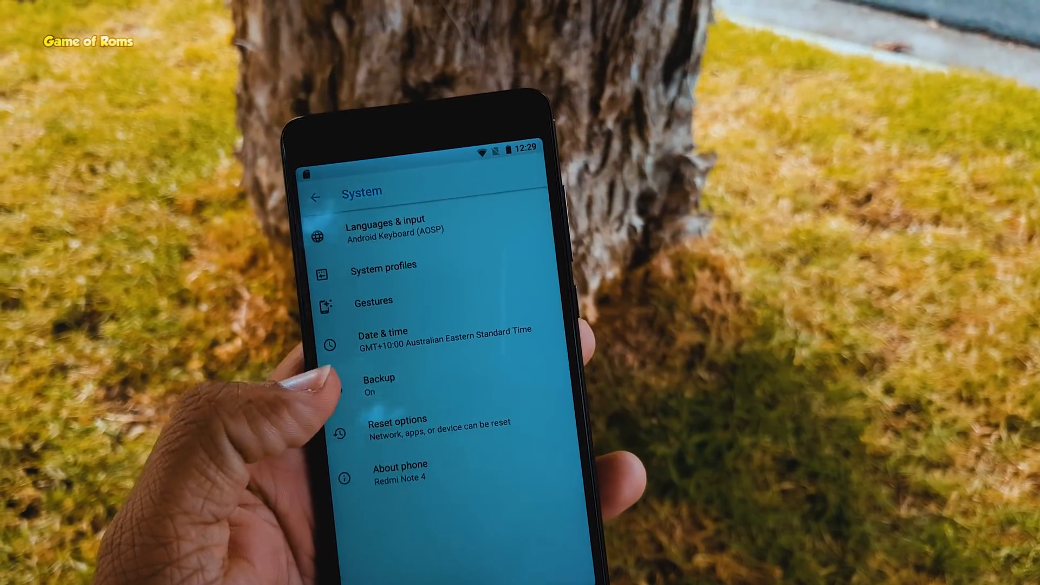
left_click(399, 471)
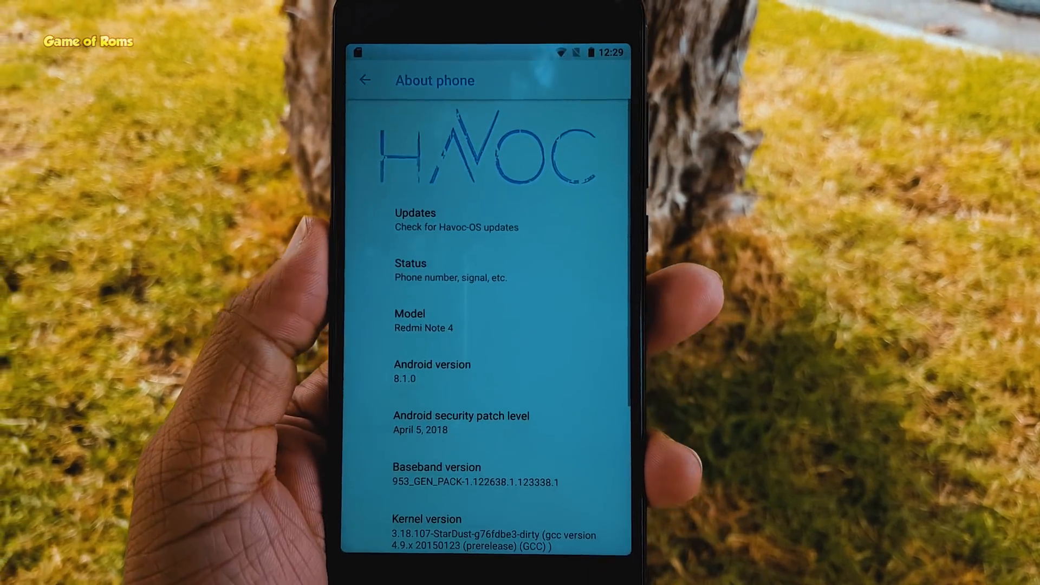